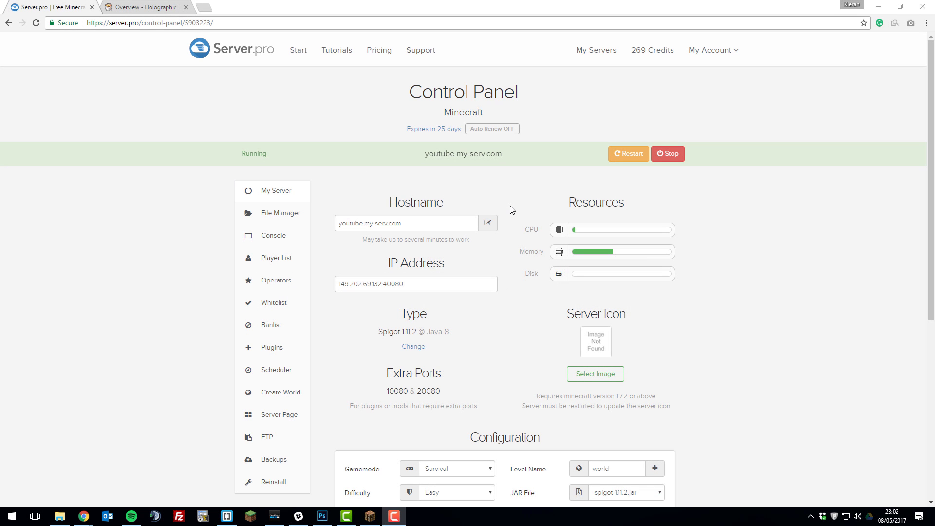
mouse_move(517, 228)
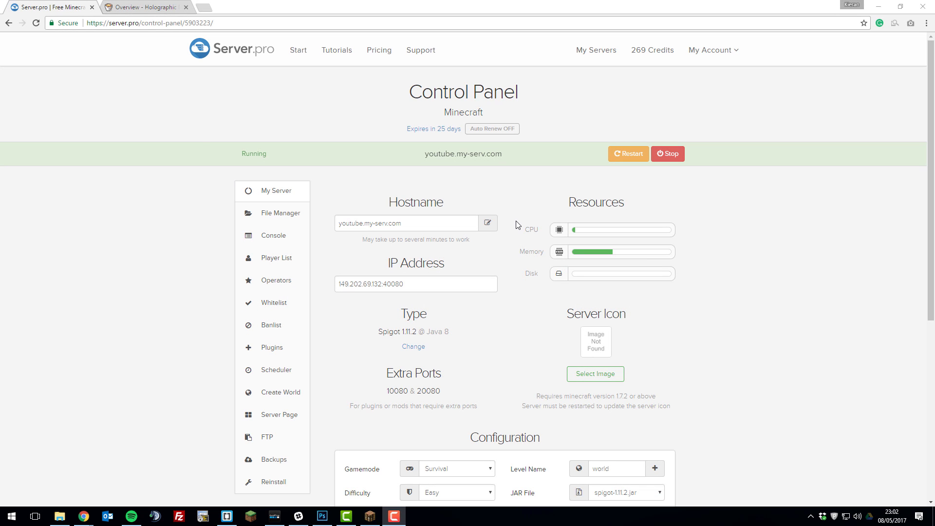
Step: Review the Holographic Displays project page down to its Features and Preview sections
left_click(143, 7)
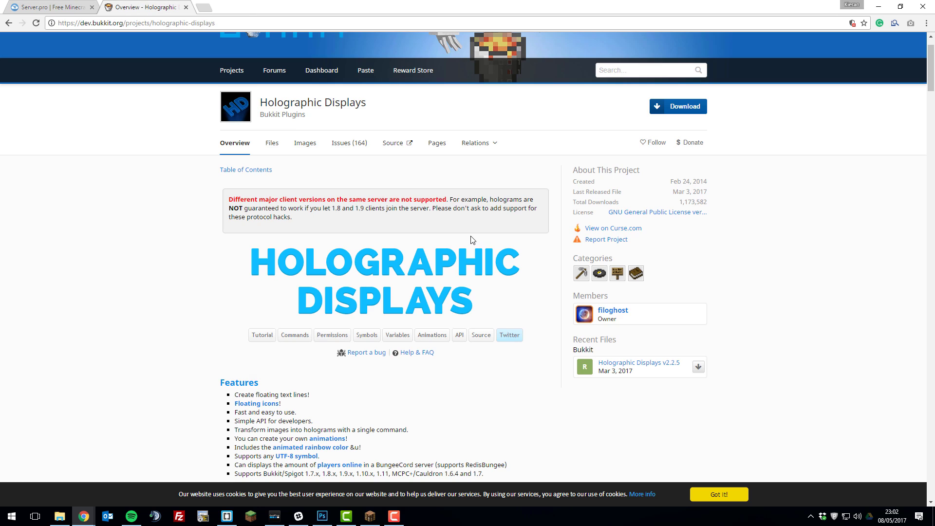
mouse_move(468, 283)
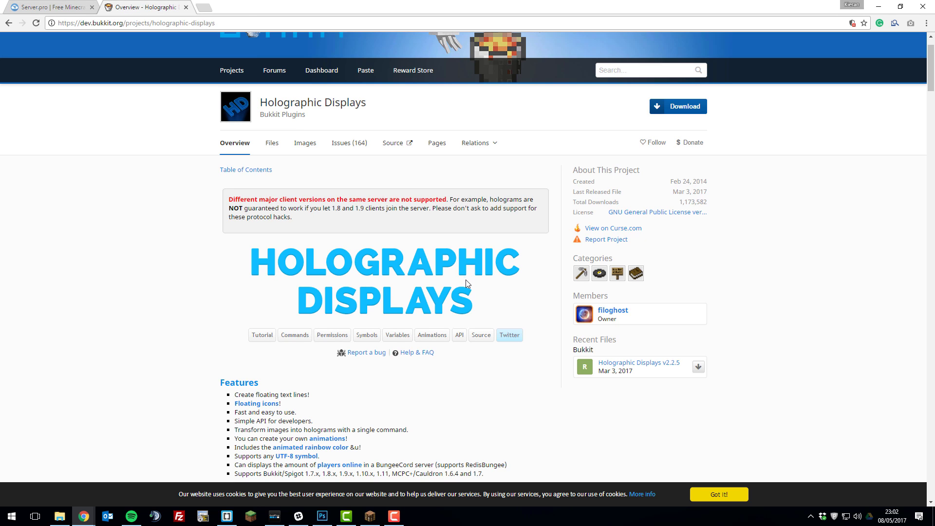
scroll("down", 3)
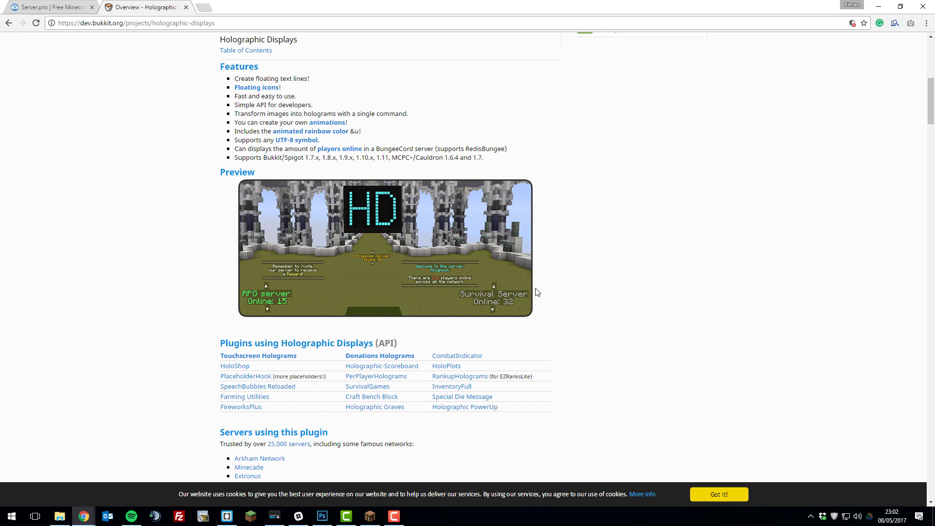
mouse_move(471, 282)
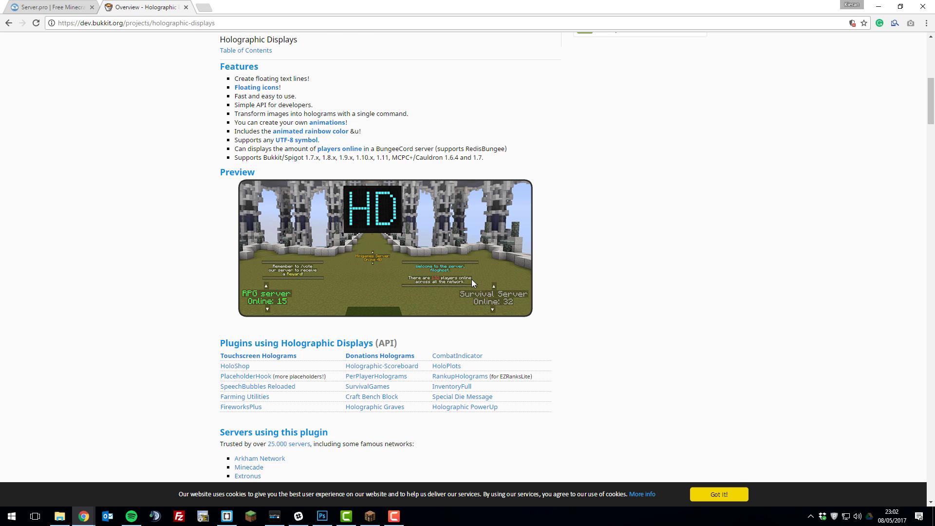
mouse_move(445, 292)
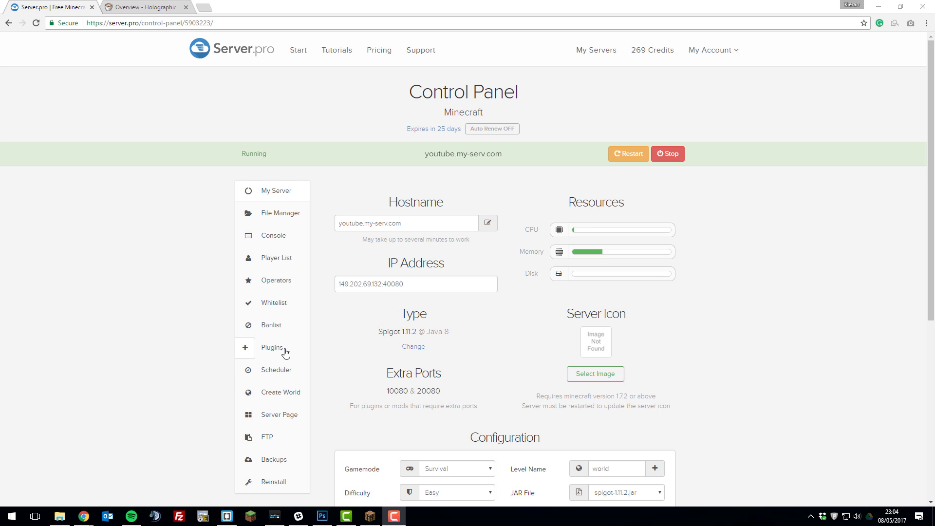
Step: Install the latest Holographic Displays from the plugin catalogue and restart the server
left_click(272, 347)
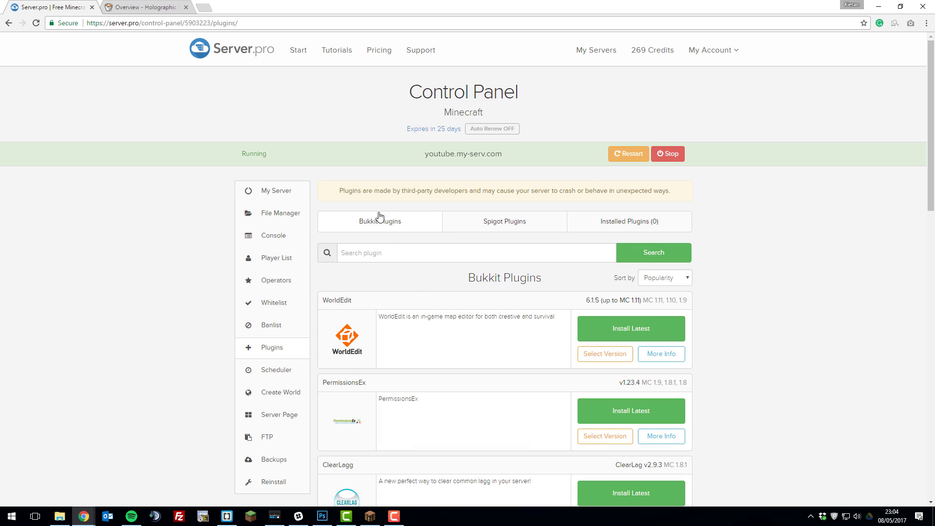
left_click(474, 252)
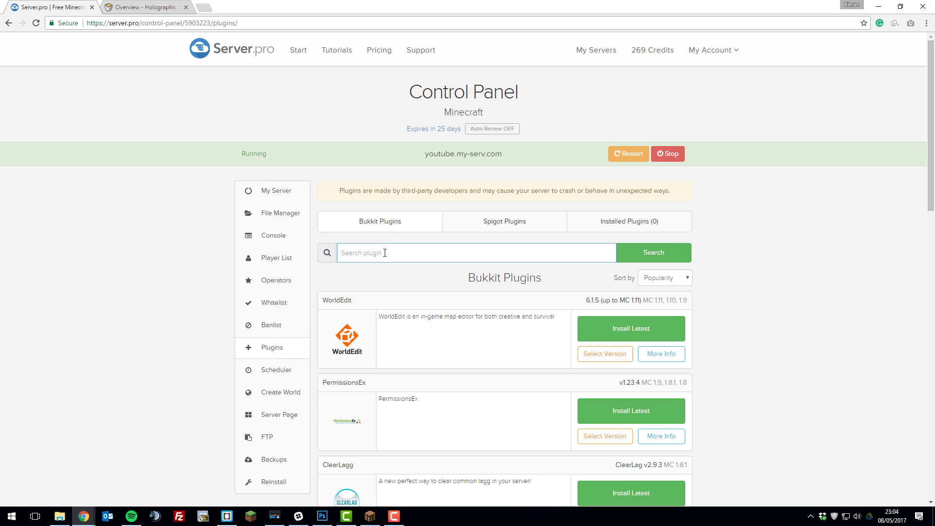
type("Holographic Dis")
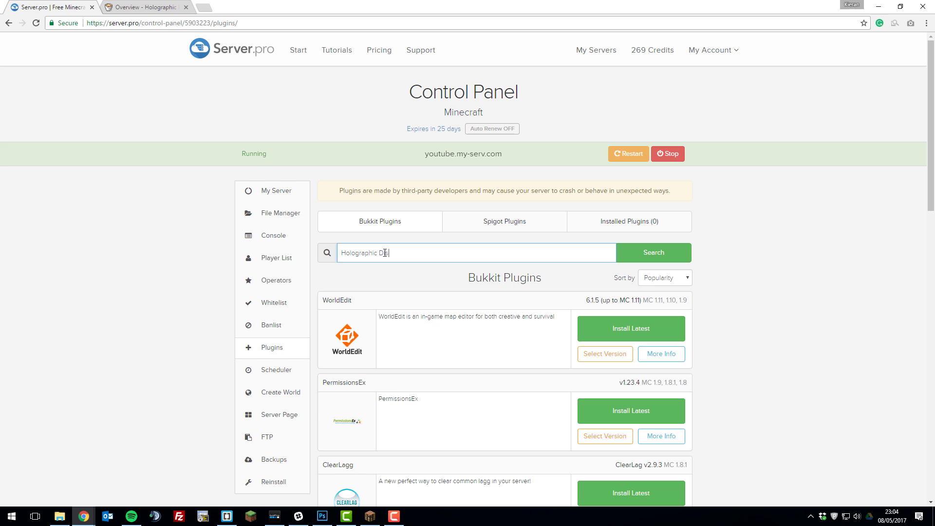
left_click(653, 253)
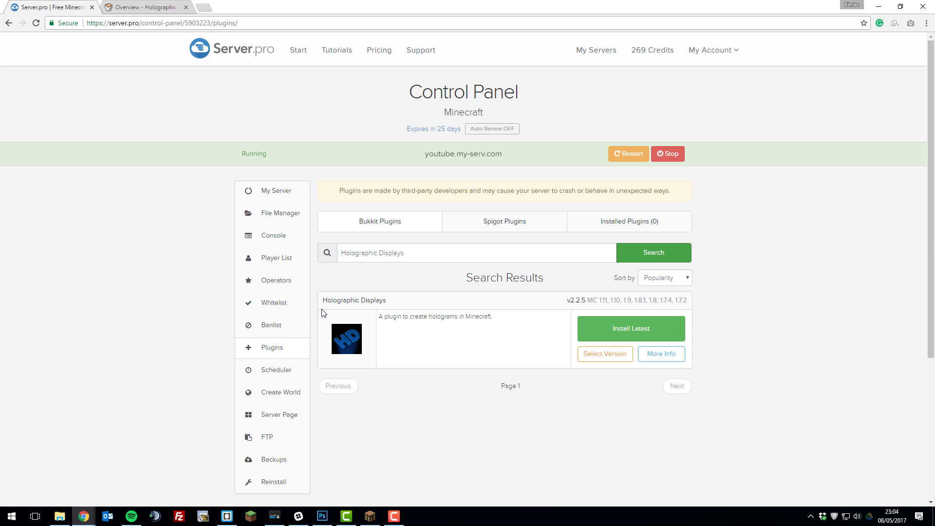
left_click(631, 328)
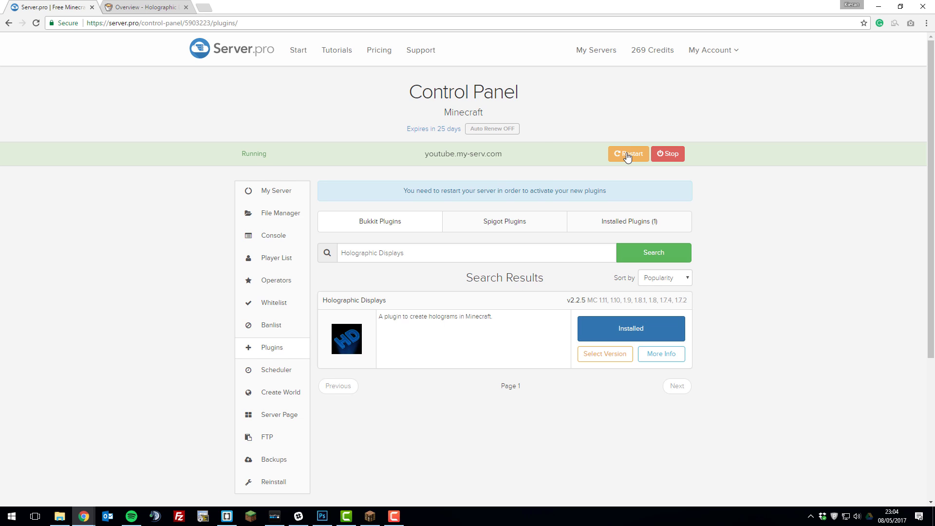
left_click(628, 153)
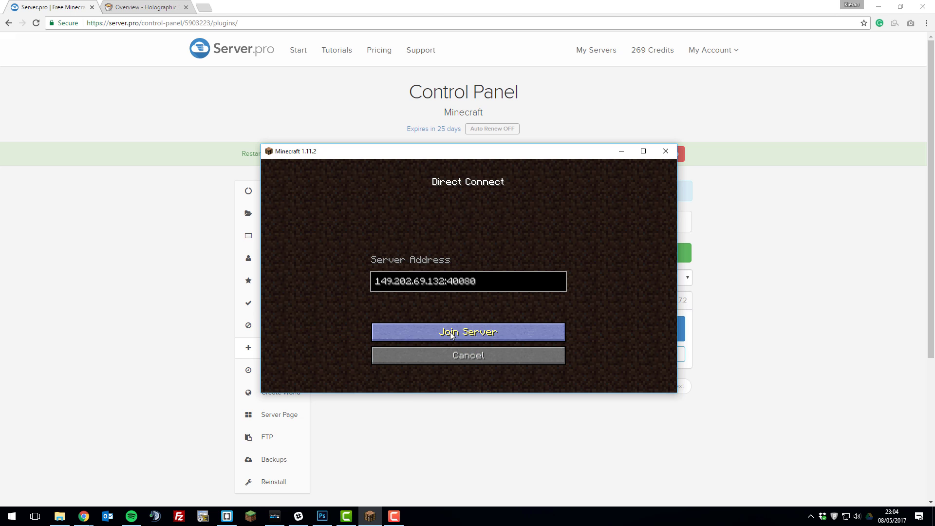
Step: Join the server and run /hd help to confirm HolographicDisplays is loaded
left_click(467, 332)
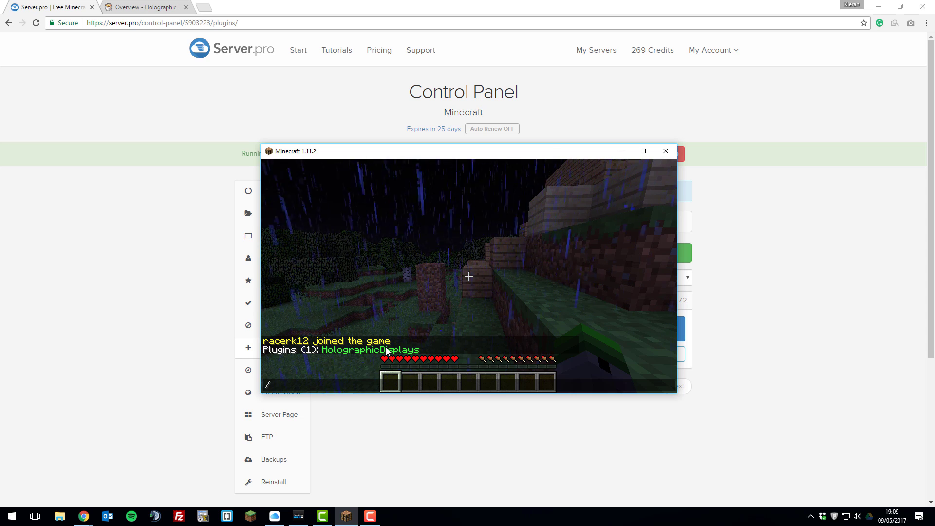
type("/hd help")
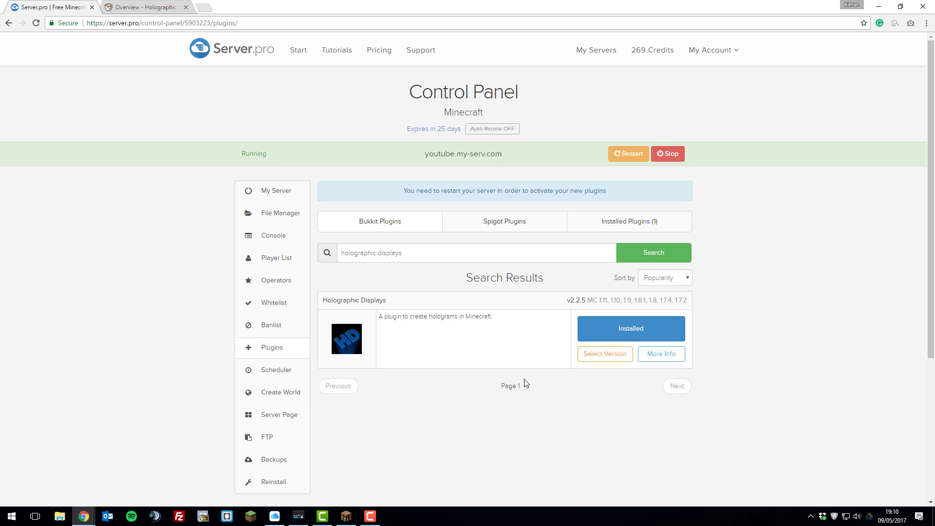
Step: Edit plugins/HolographicDisplays/config.yml so space-between-lines is 0.5
left_click(280, 213)
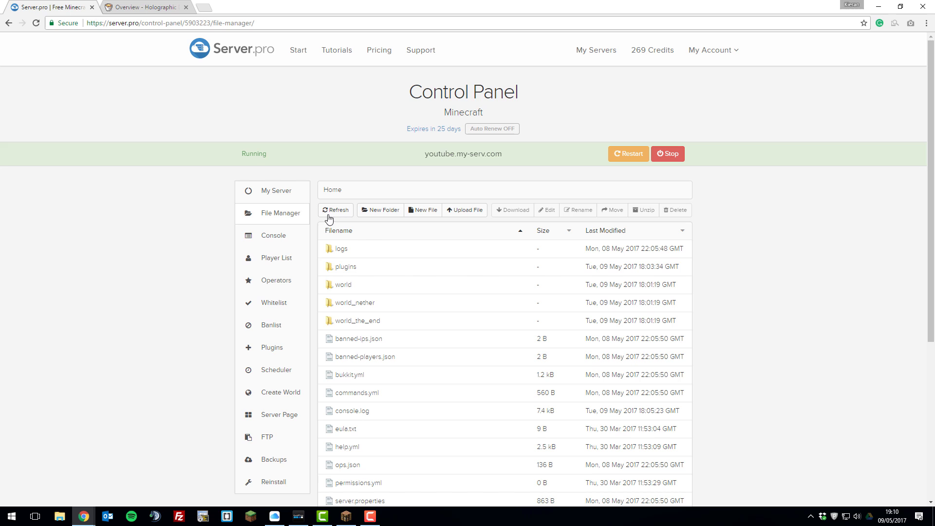
double_click(345, 267)
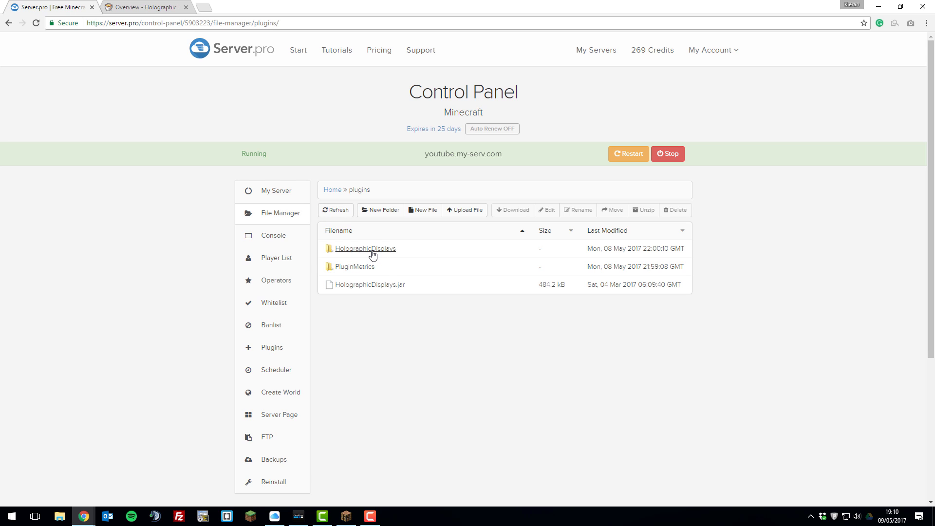
left_click(365, 248)
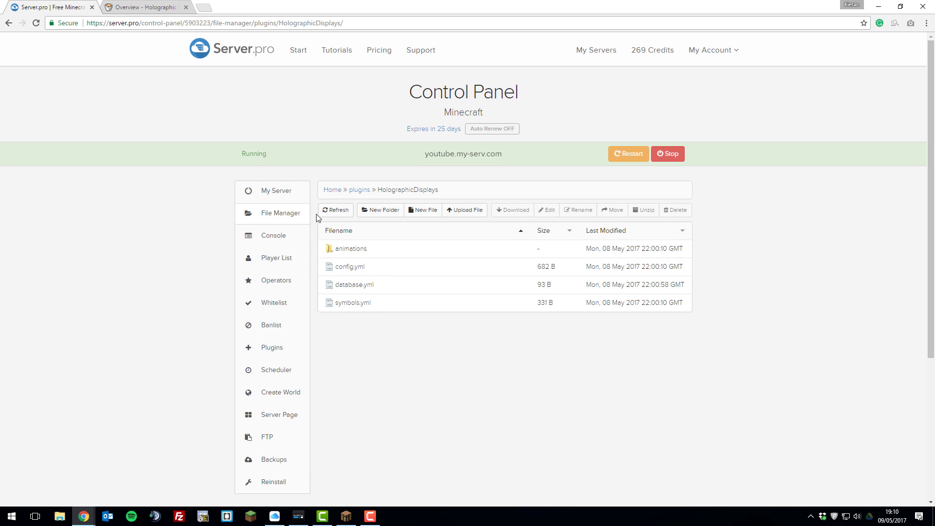
mouse_move(400, 327)
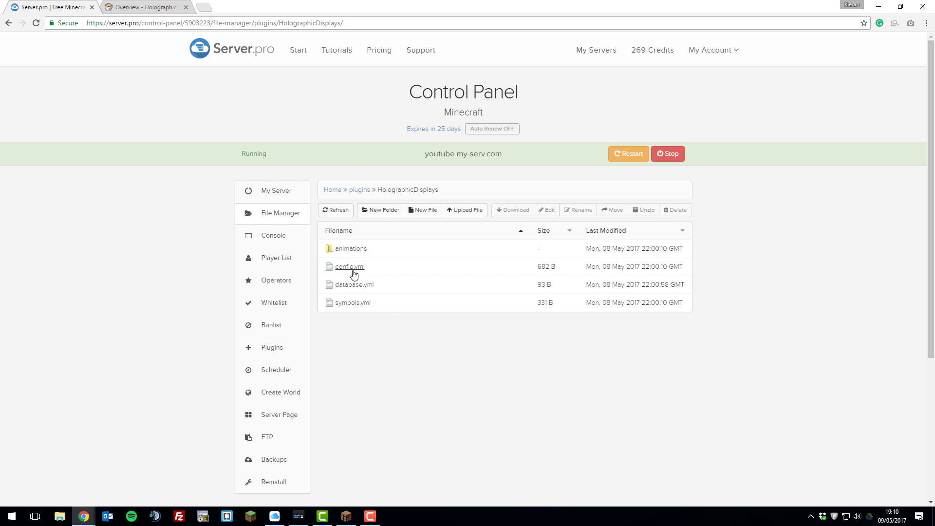
left_click(348, 267)
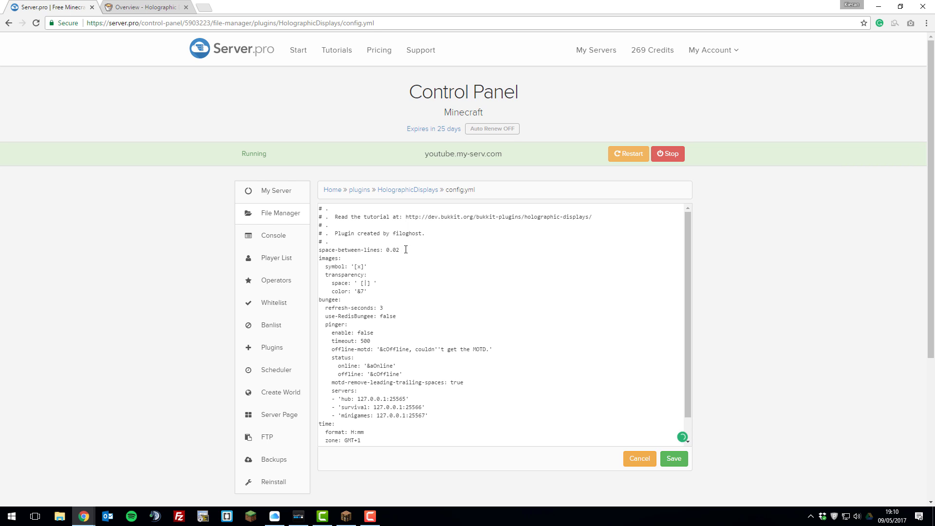
key("Backspace")
type("5")
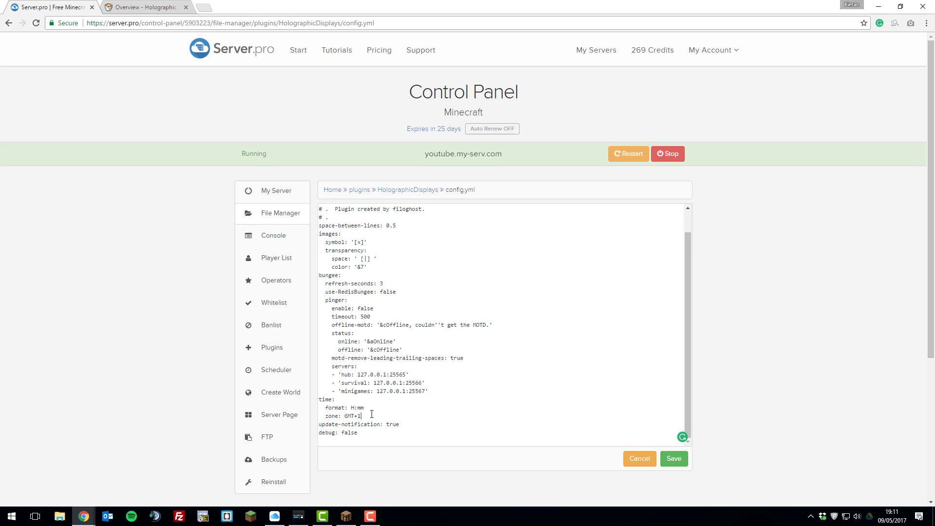
key("BackSpace")
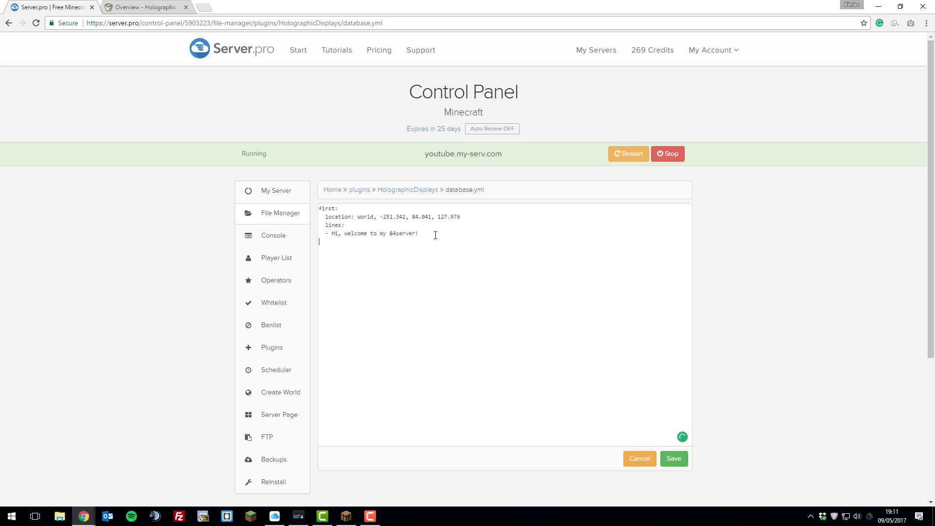
mouse_move(444, 257)
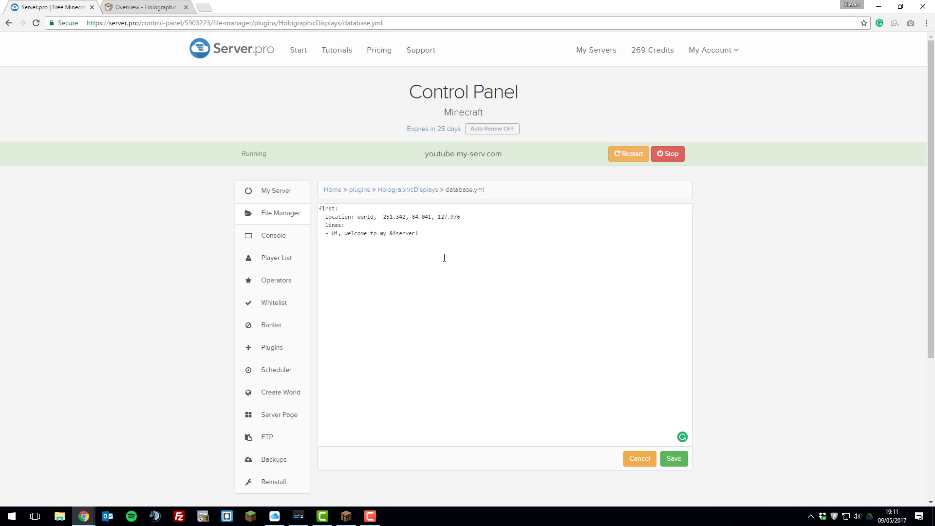
mouse_move(418, 236)
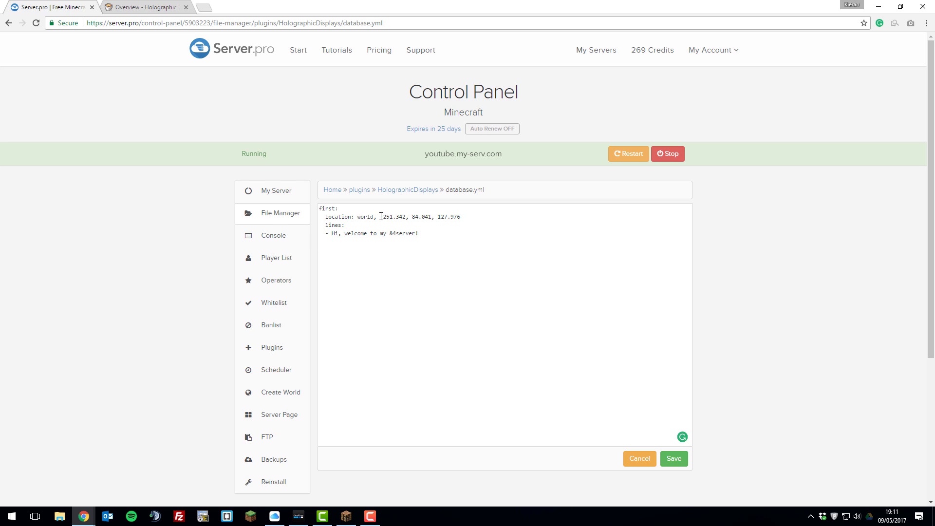
Step: Duplicate the 'first' hologram entry as 'second' with the line 'thank you for playing' and save
left_click_drag(379, 216, 461, 216)
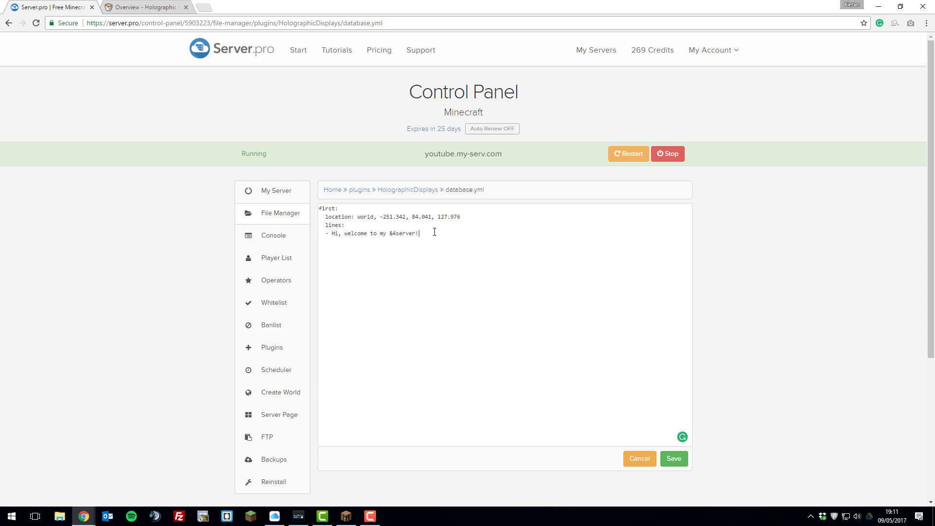
key("ctrl+a")
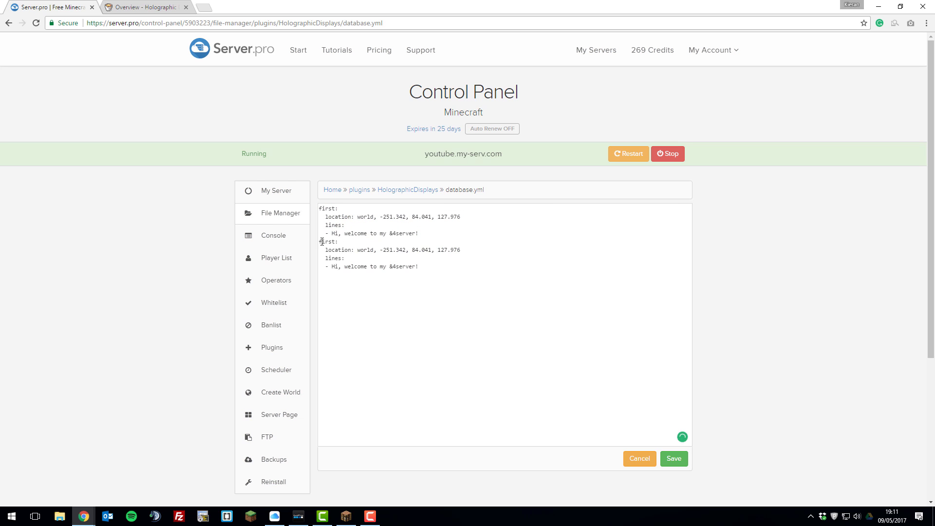
double_click(327, 242)
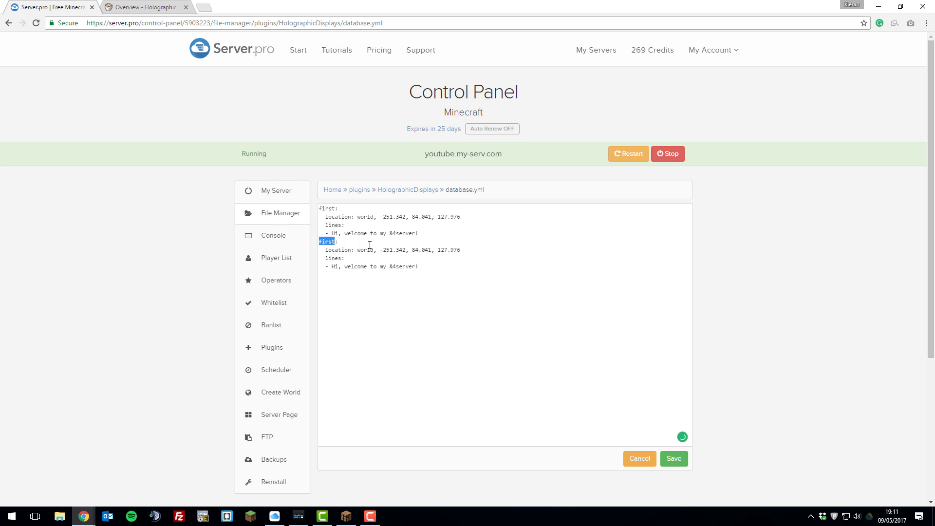
type("second:")
left_click(393, 250)
type("2")
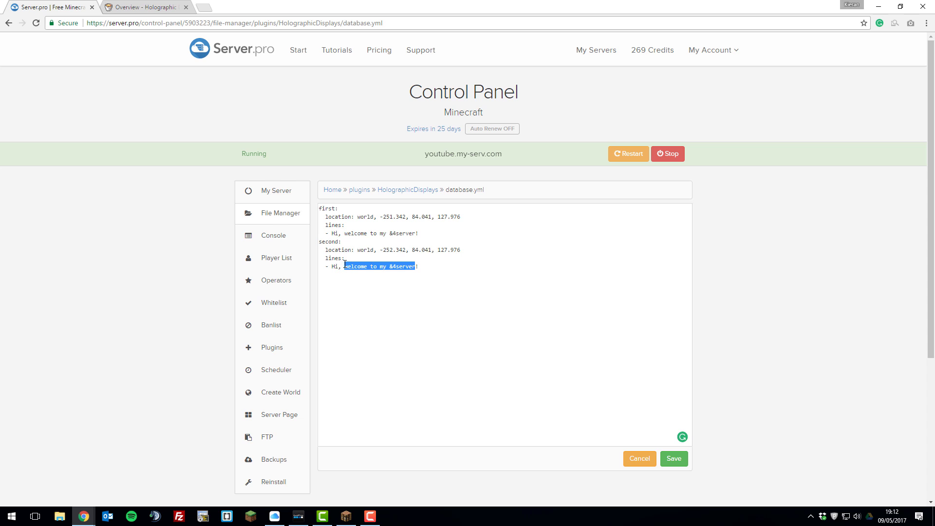
type("thank you for playi!")
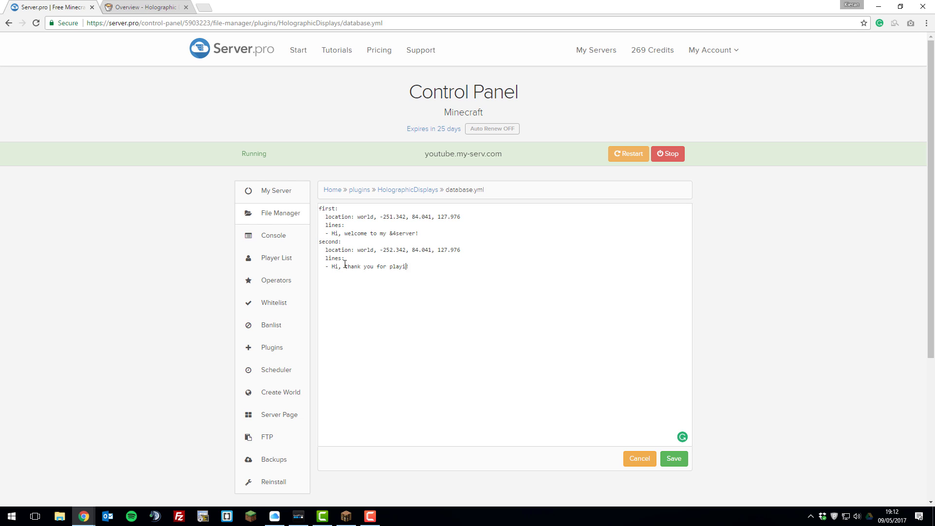
left_click(673, 458)
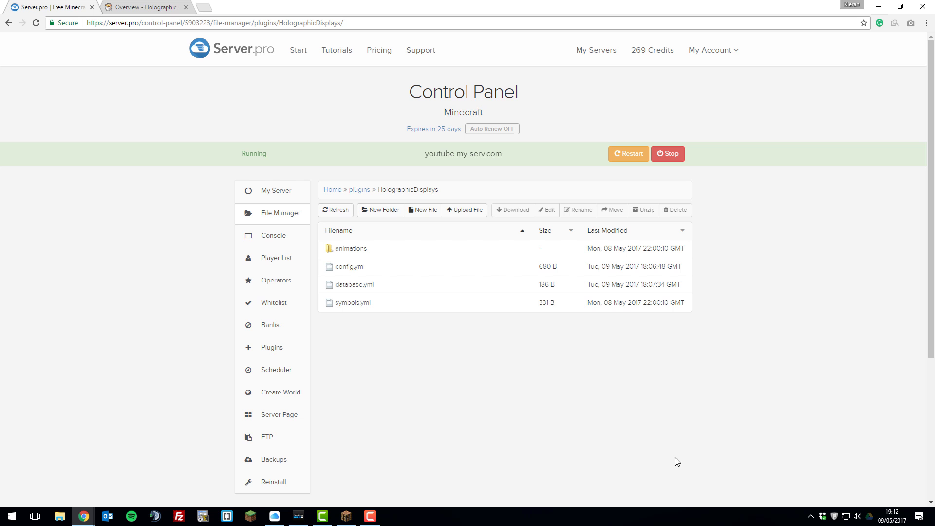
Step: Check in Minecraft that the welcome and thank-you hologram lines both appear
left_click(344, 515)
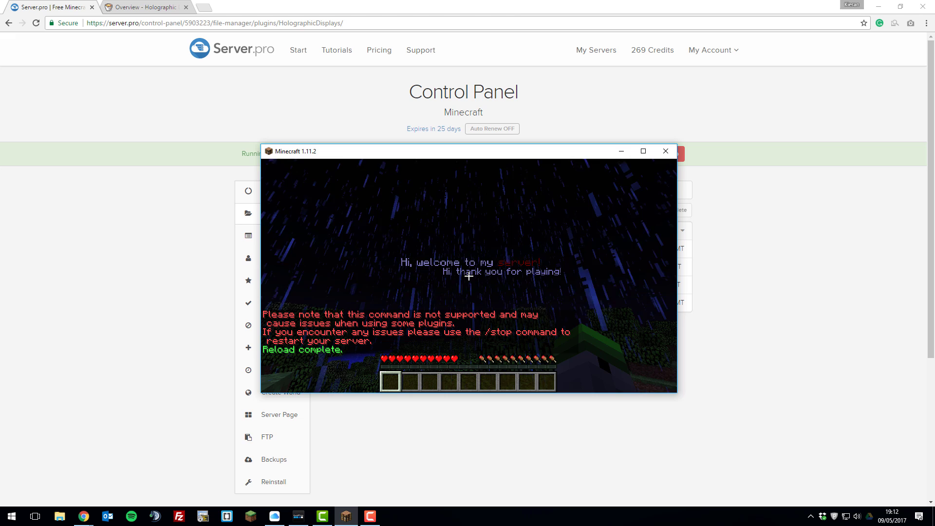
left_click(666, 151)
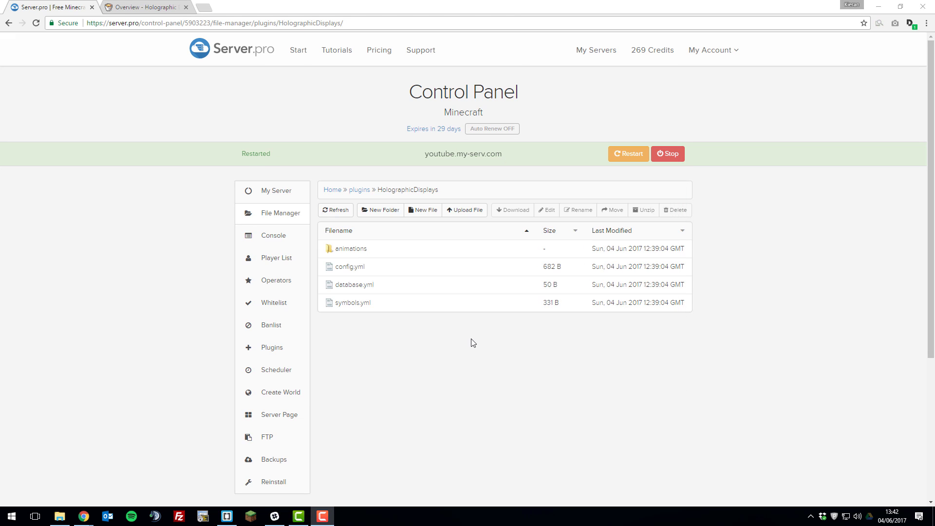
mouse_move(477, 356)
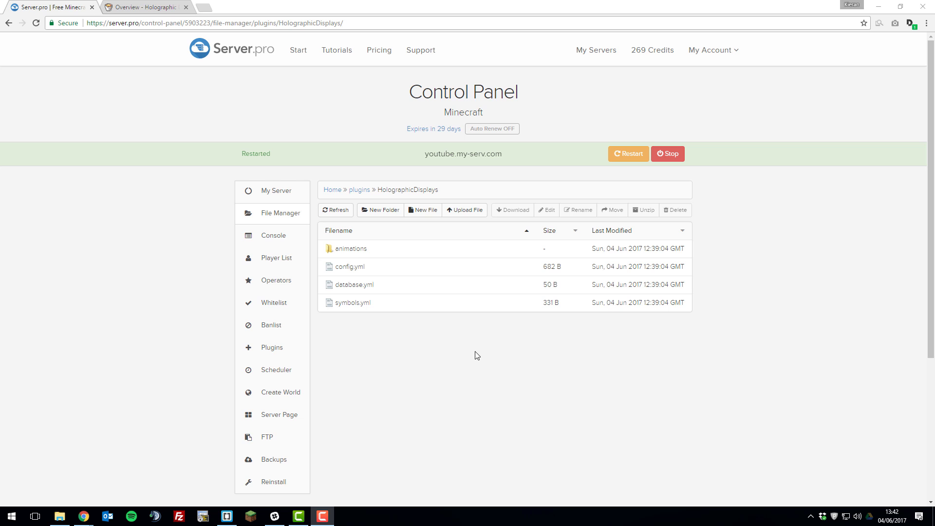
Step: Compare symbols.yml with the BukkitDev Symbols guide, then return to the file manager
double_click(352, 302)
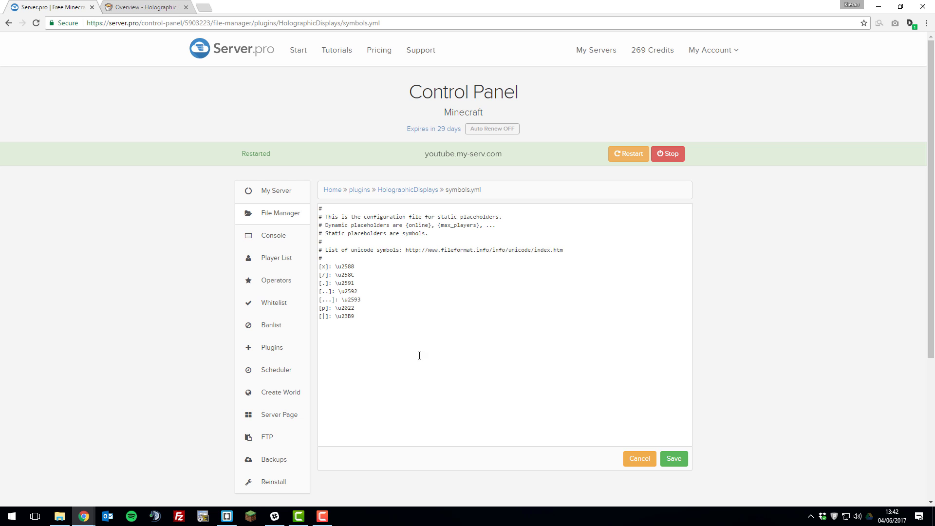
left_click(143, 7)
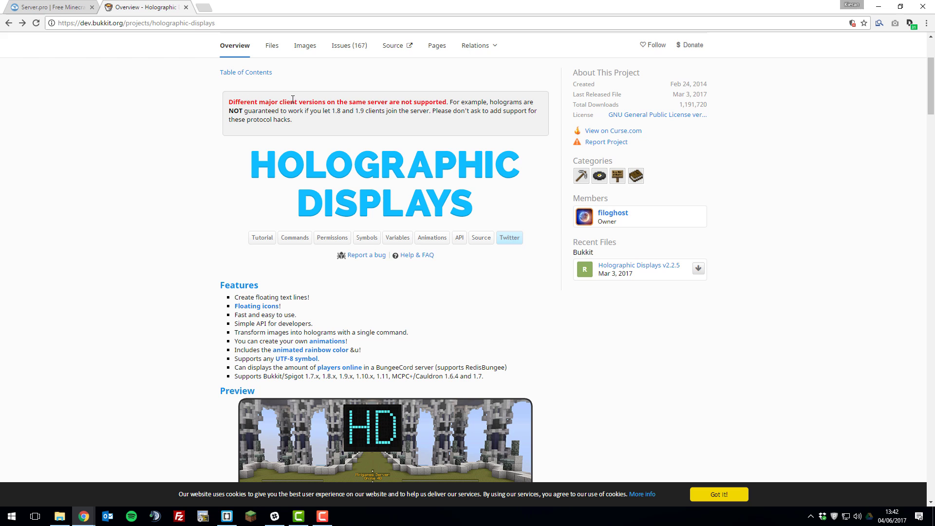
mouse_move(411, 219)
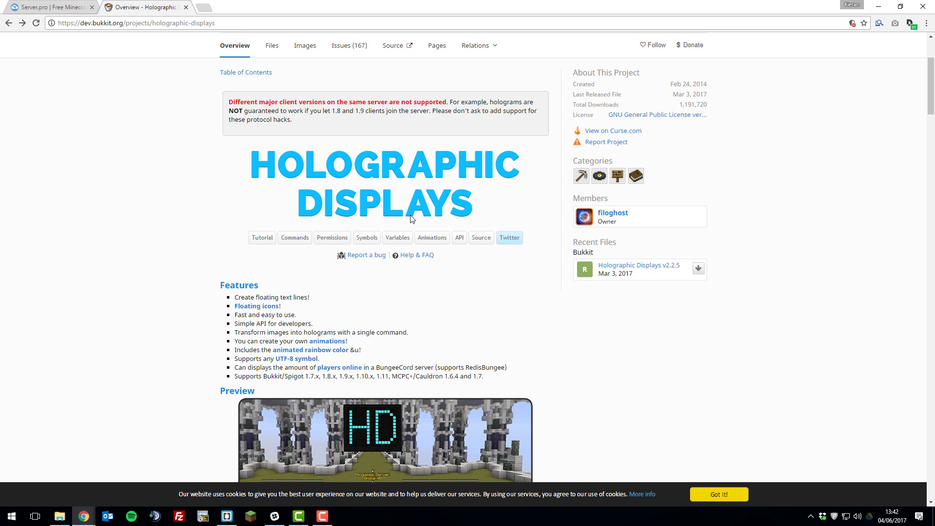
left_click(367, 237)
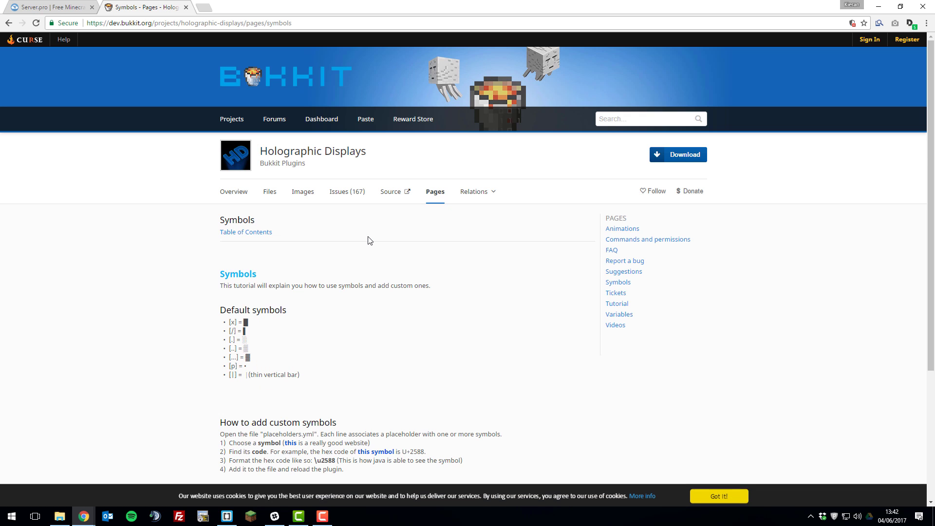
mouse_move(240, 318)
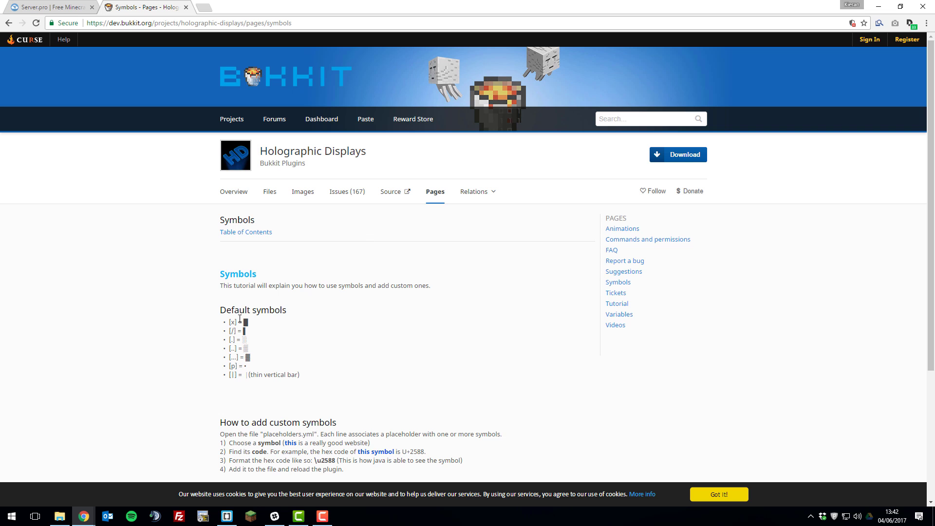
scroll("down", 3)
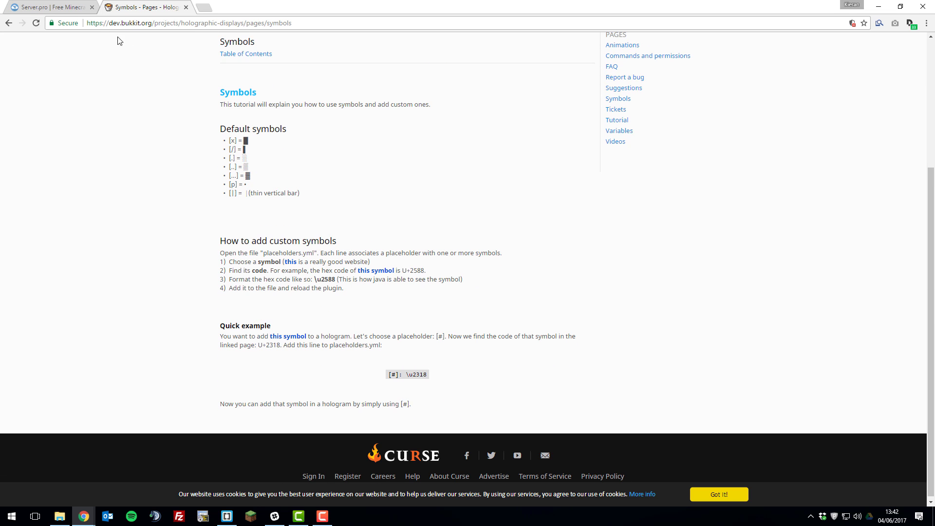
left_click(51, 7)
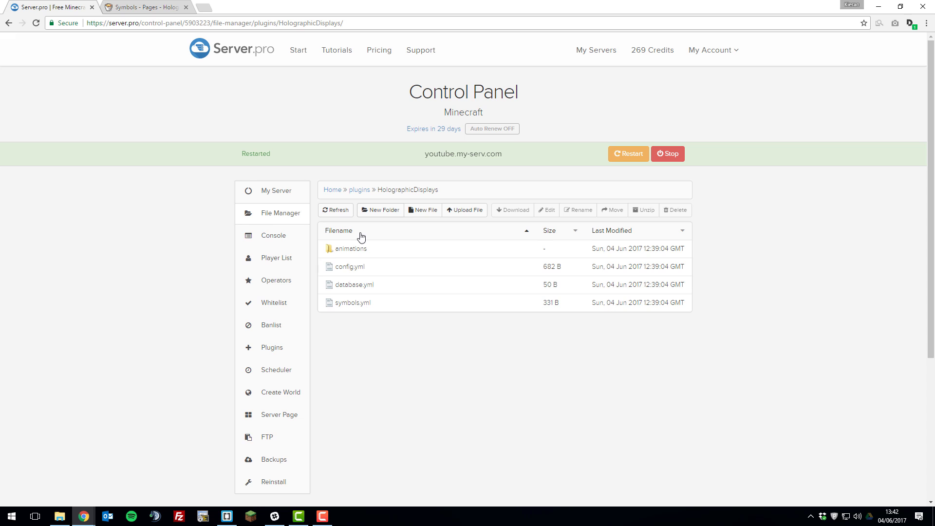
Step: Look inside the animations folder and bring up the BukkitDev Animations guide
double_click(351, 249)
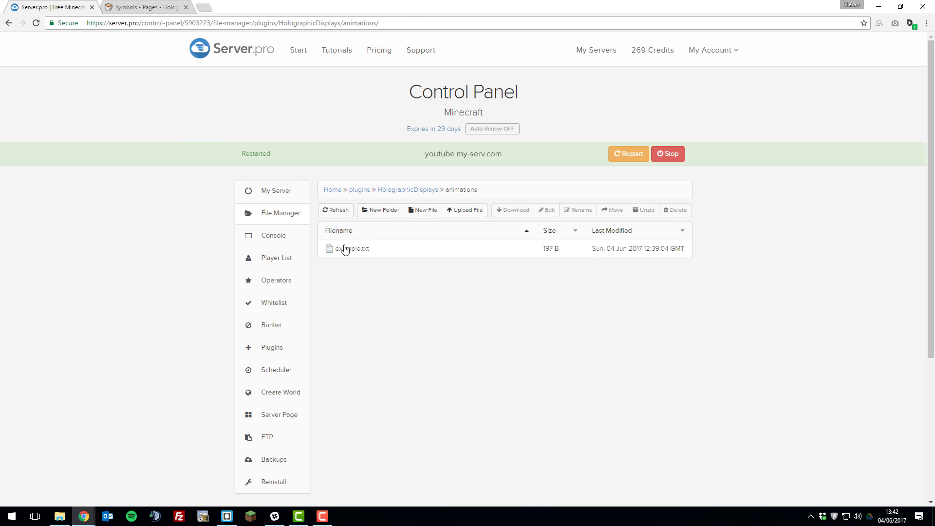
left_click(143, 7)
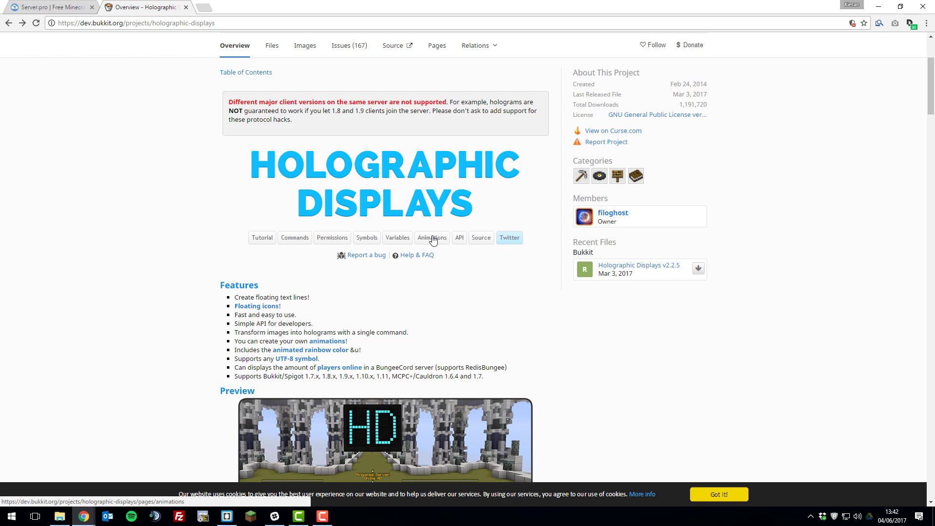
left_click(431, 238)
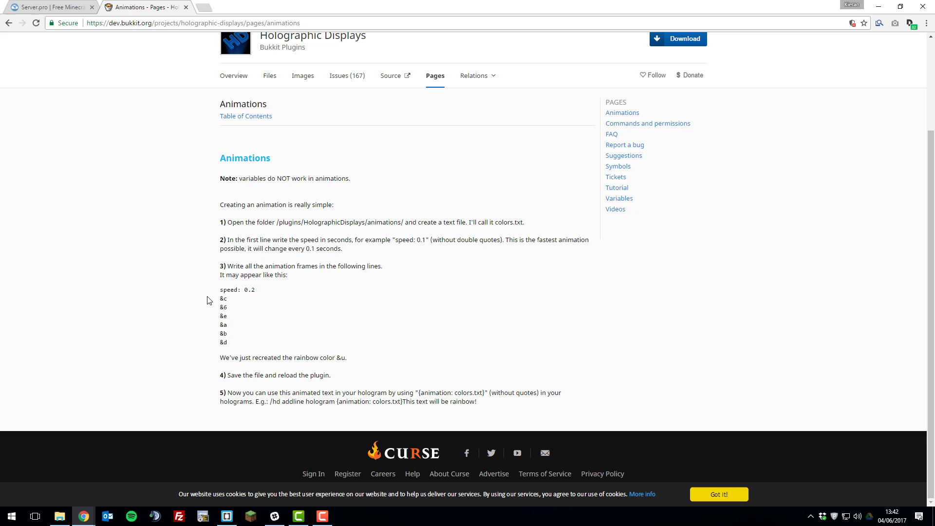
mouse_move(215, 292)
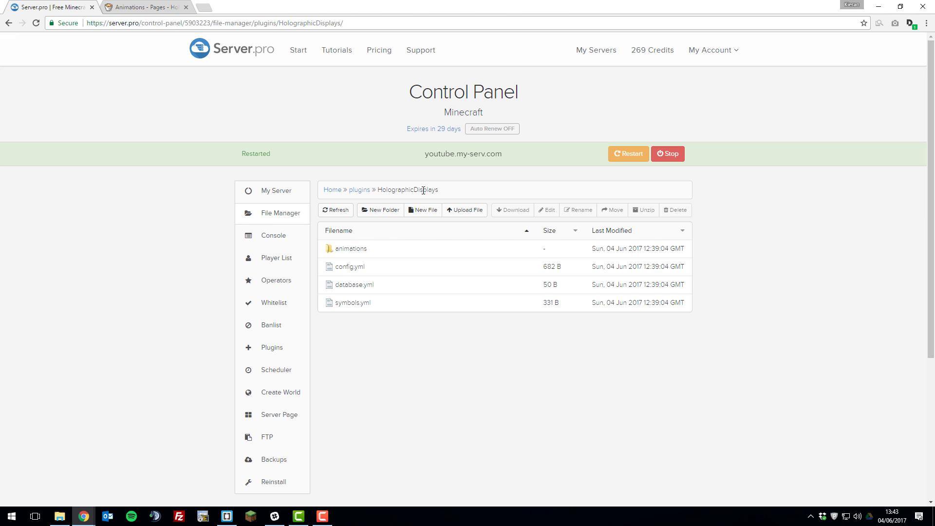
Step: Bring up the Variables guide listing placeholders like {player}, {online} and {time}
left_click(143, 6)
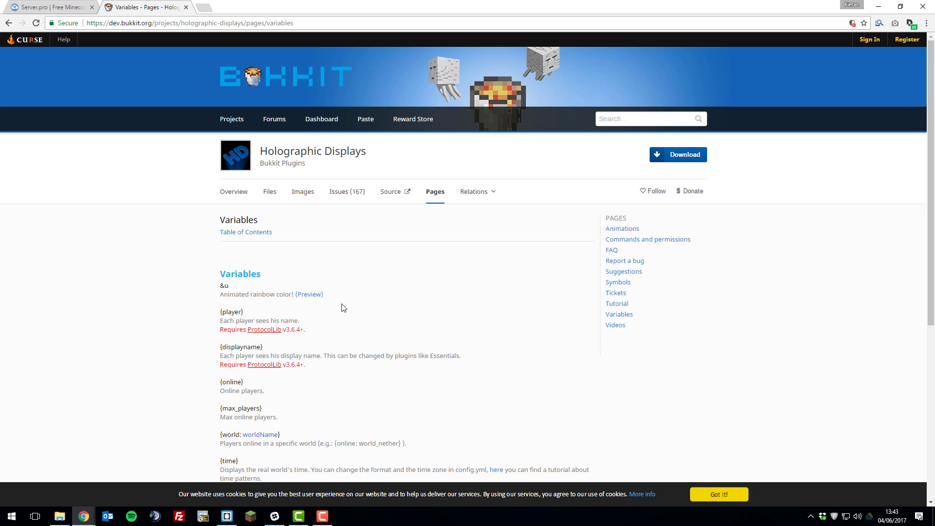
mouse_move(254, 337)
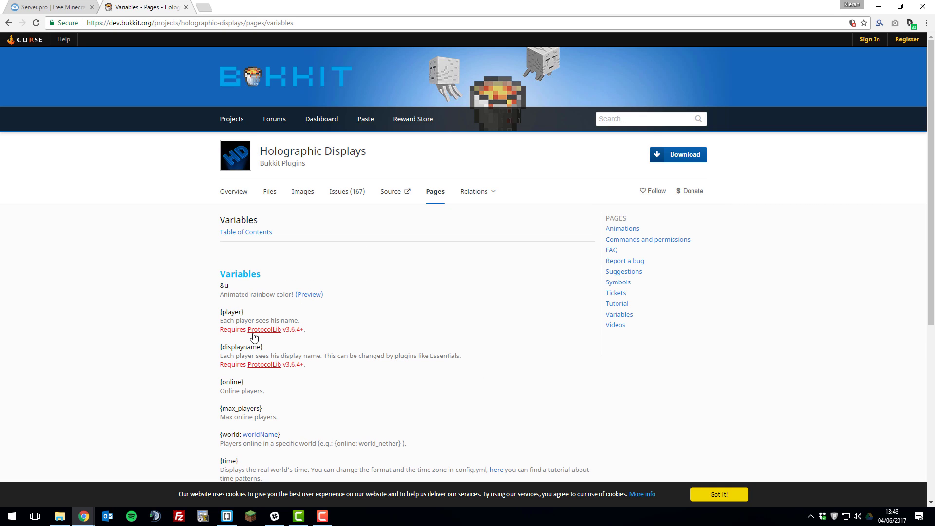
mouse_move(300, 316)
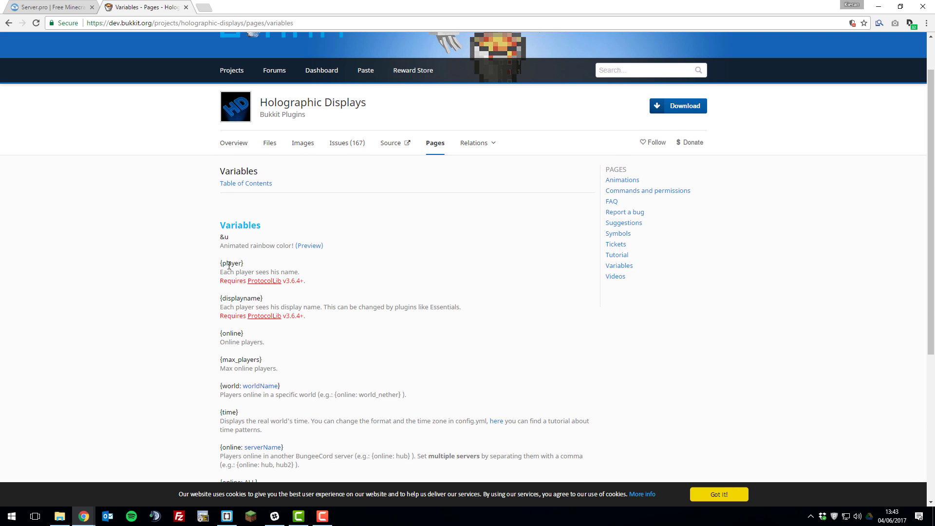
mouse_move(235, 143)
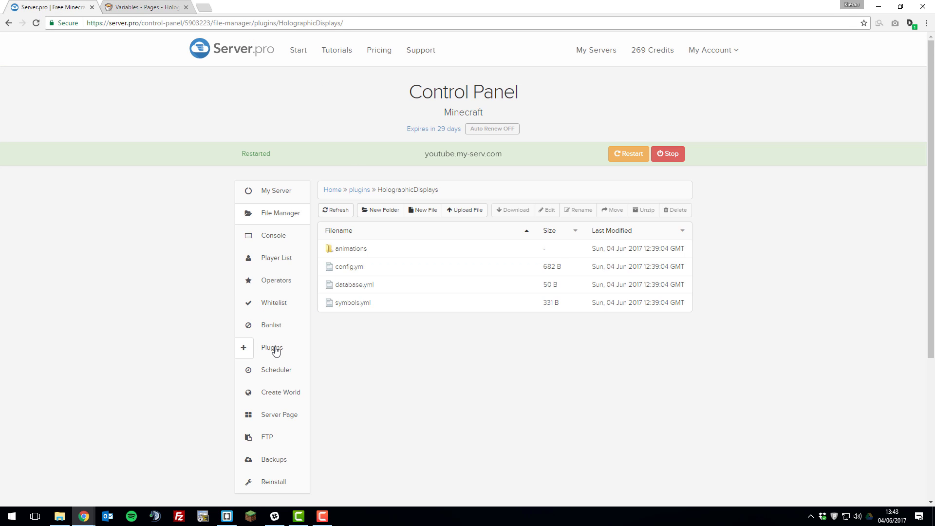
Step: Install the latest ProtocolLib from the plugin catalogue and restart the server
left_click(271, 348)
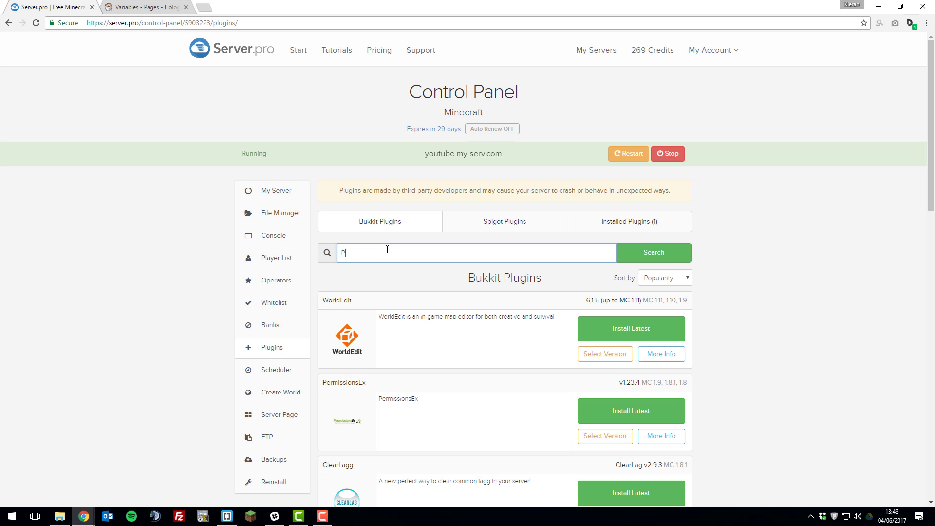
type("ProtocolL")
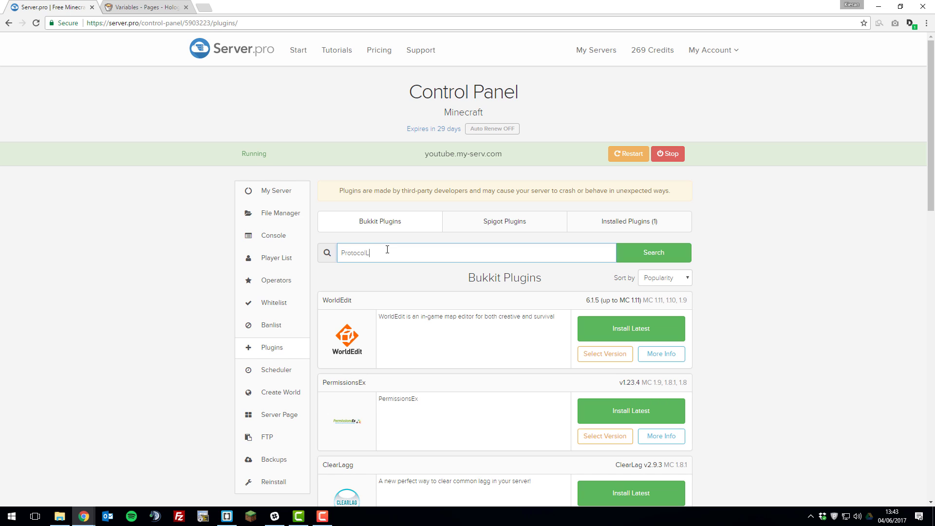
left_click(653, 253)
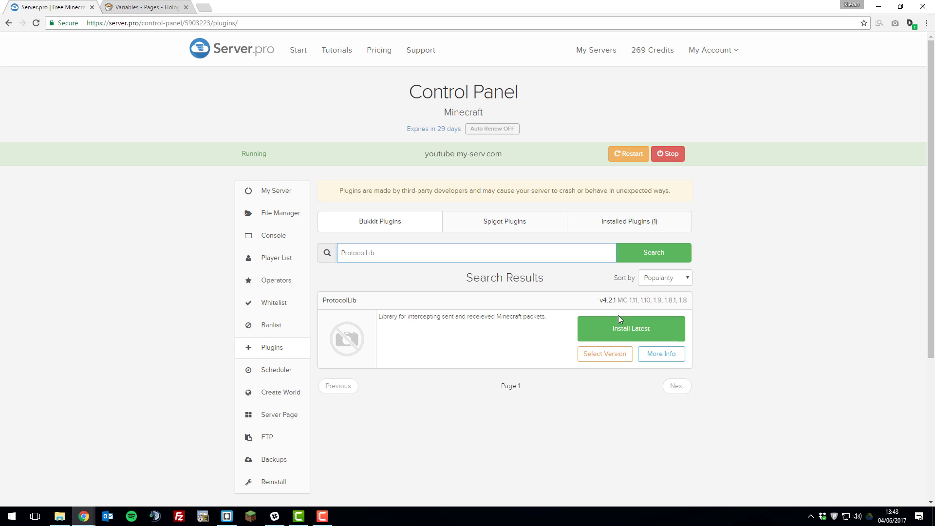
left_click(630, 329)
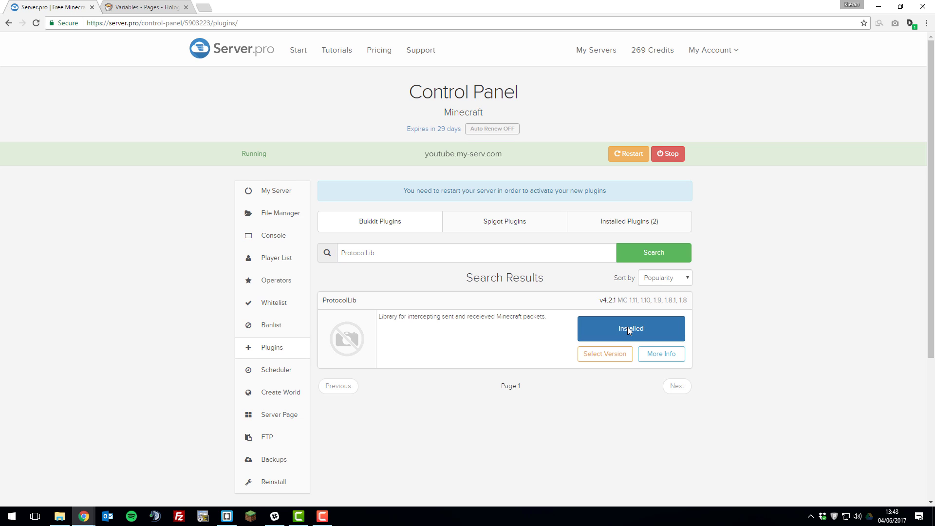
left_click(629, 154)
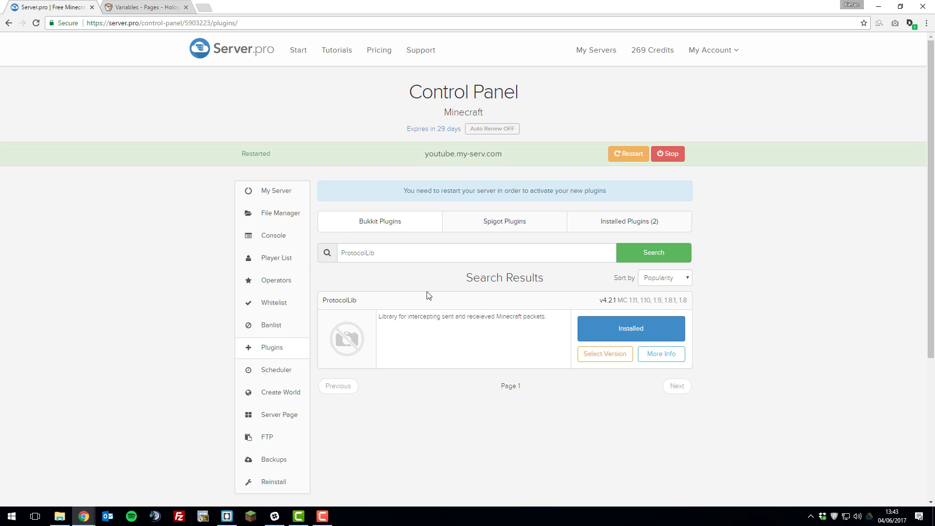
left_click(143, 7)
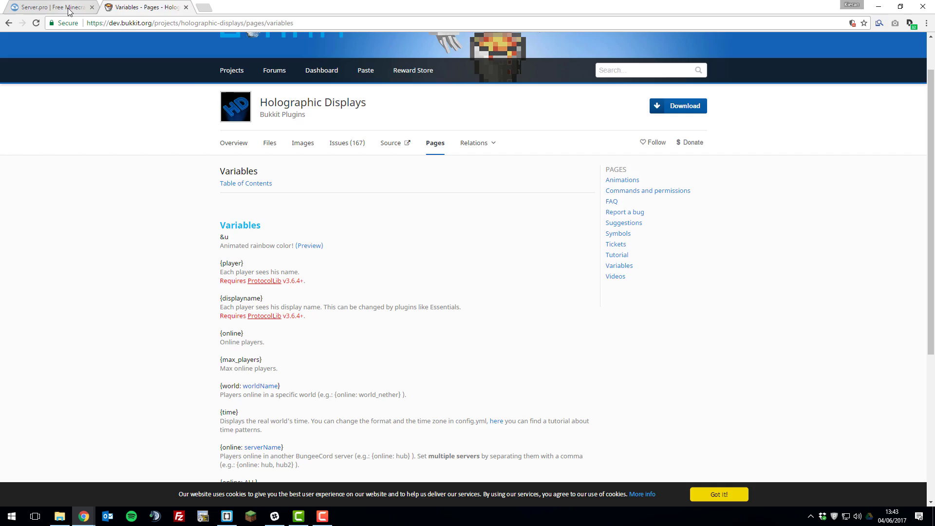
Step: Return to the Server.pro panel and show My Server's overview with hostname, IP and running status
left_click(50, 6)
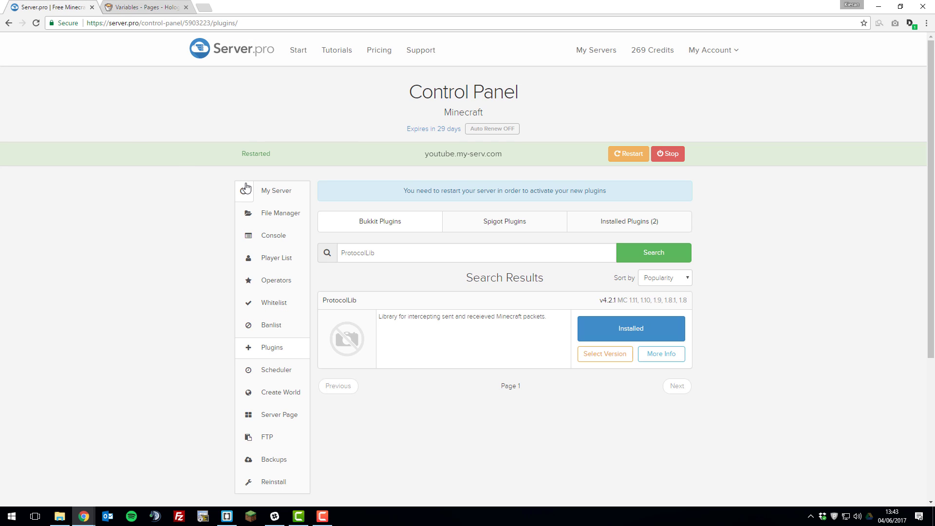
left_click(276, 190)
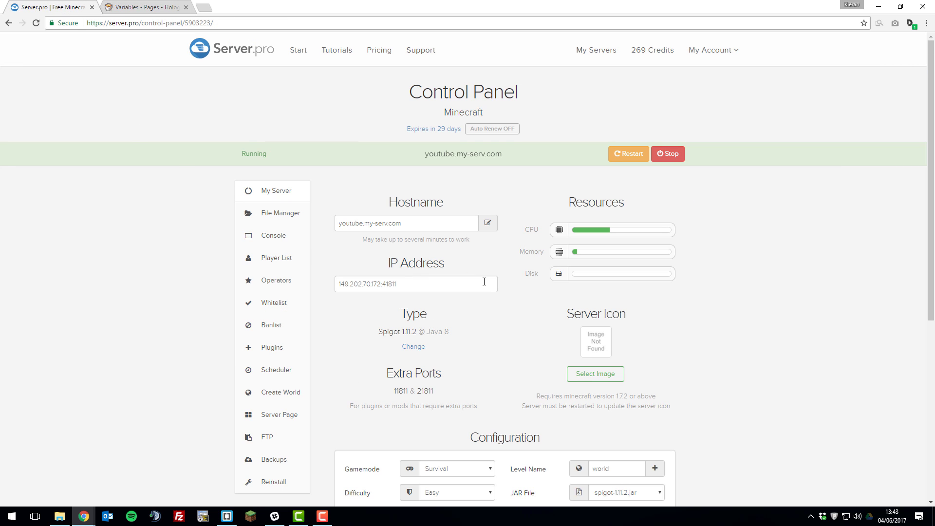
mouse_move(484, 277)
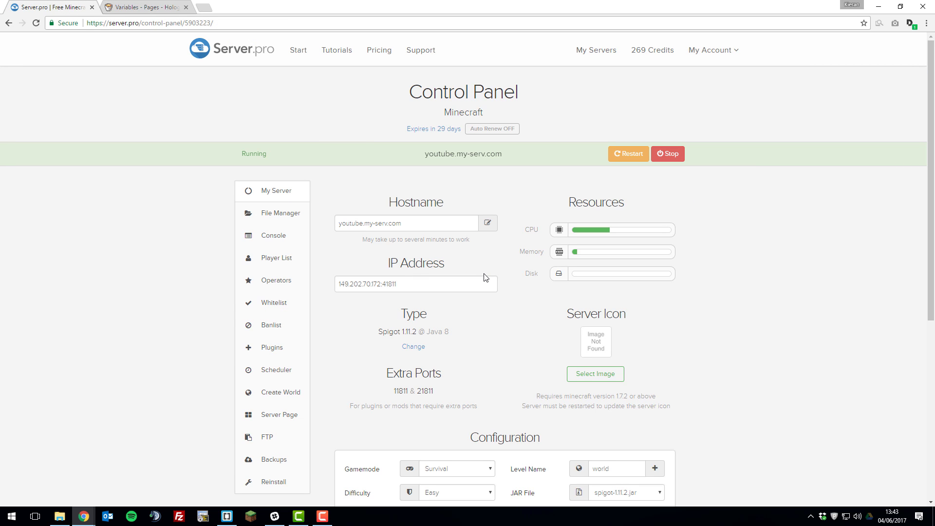